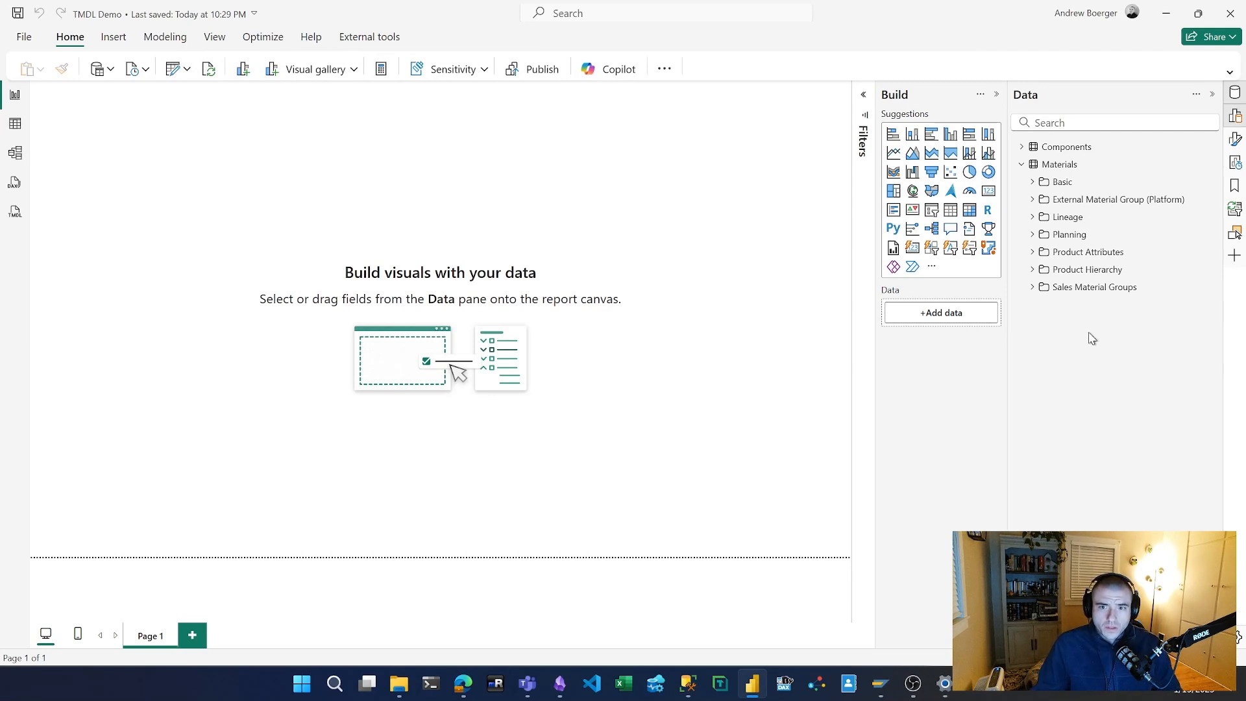
{"action": "mouse_move", "coordinate": [1020, 365]}
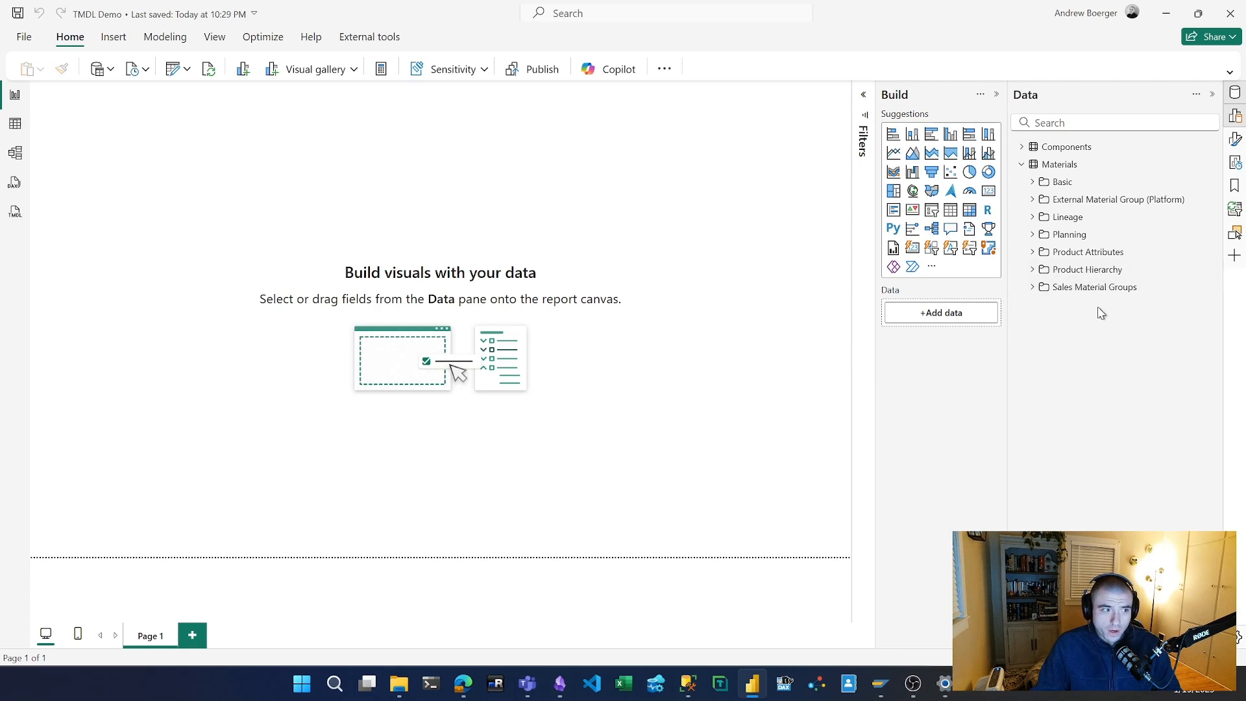
{"action": "mouse_move", "coordinate": [1100, 271]}
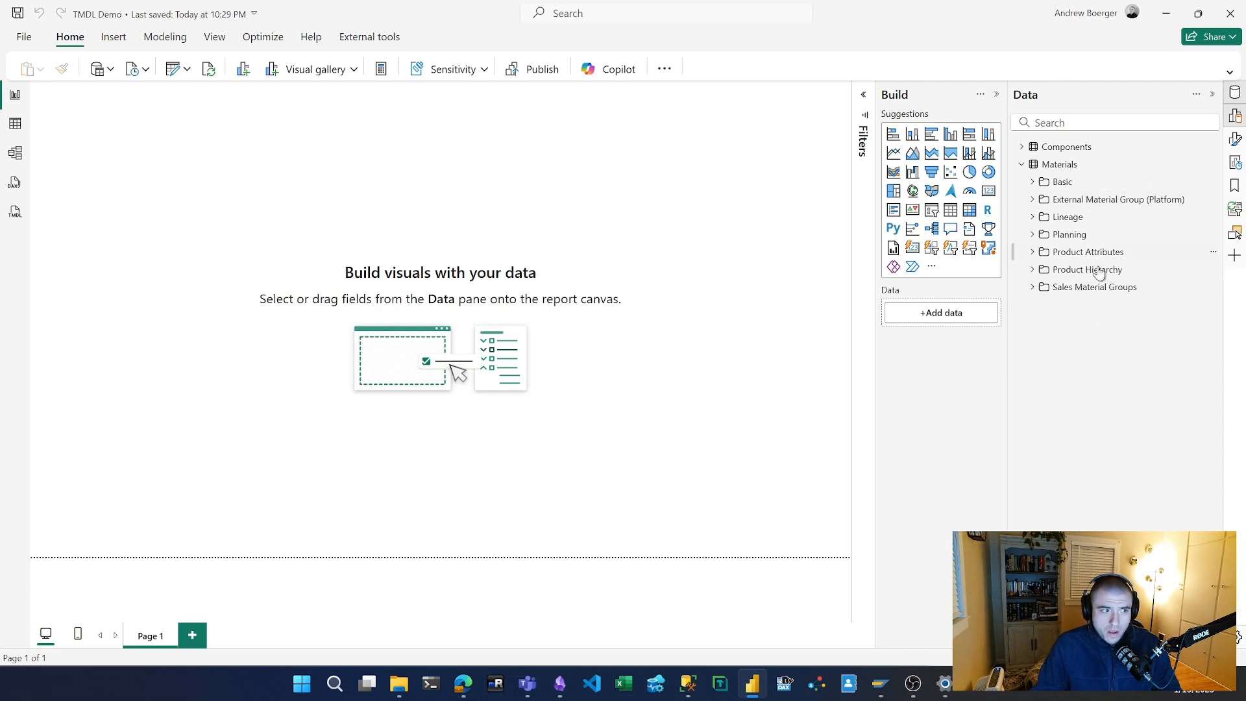
{"action": "mouse_move", "coordinate": [1097, 363]}
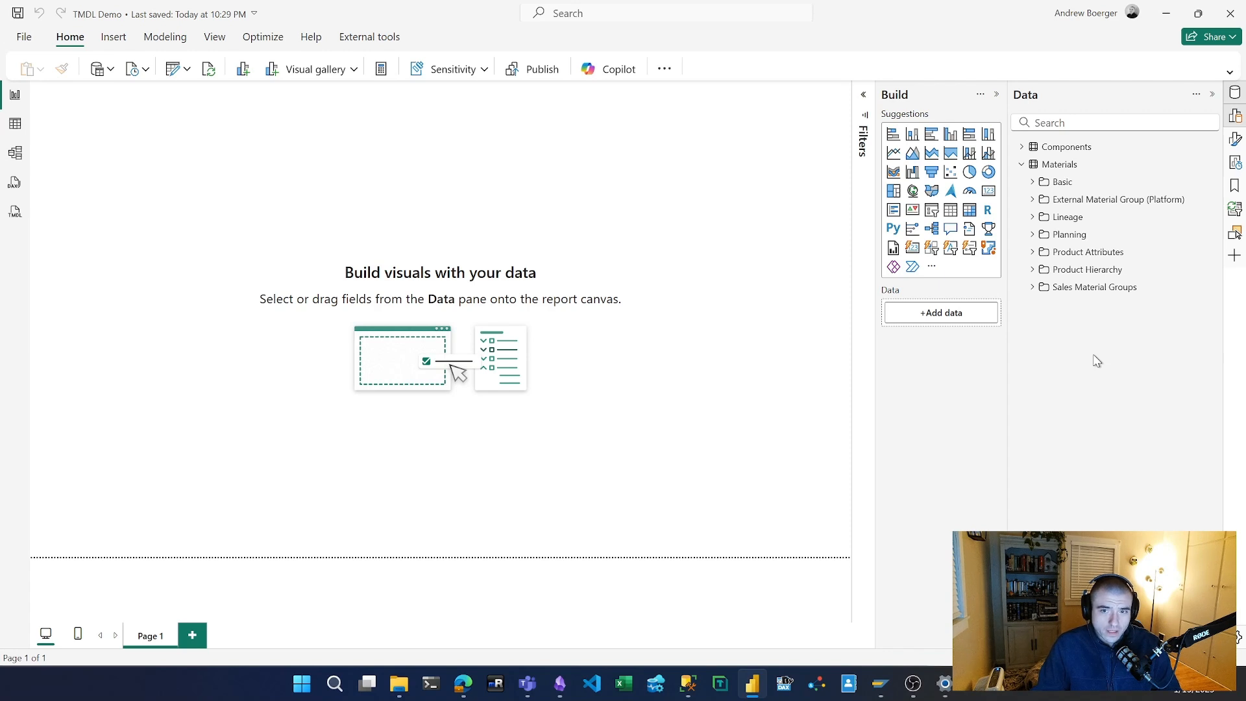
{"action": "mouse_move", "coordinate": [1097, 337]}
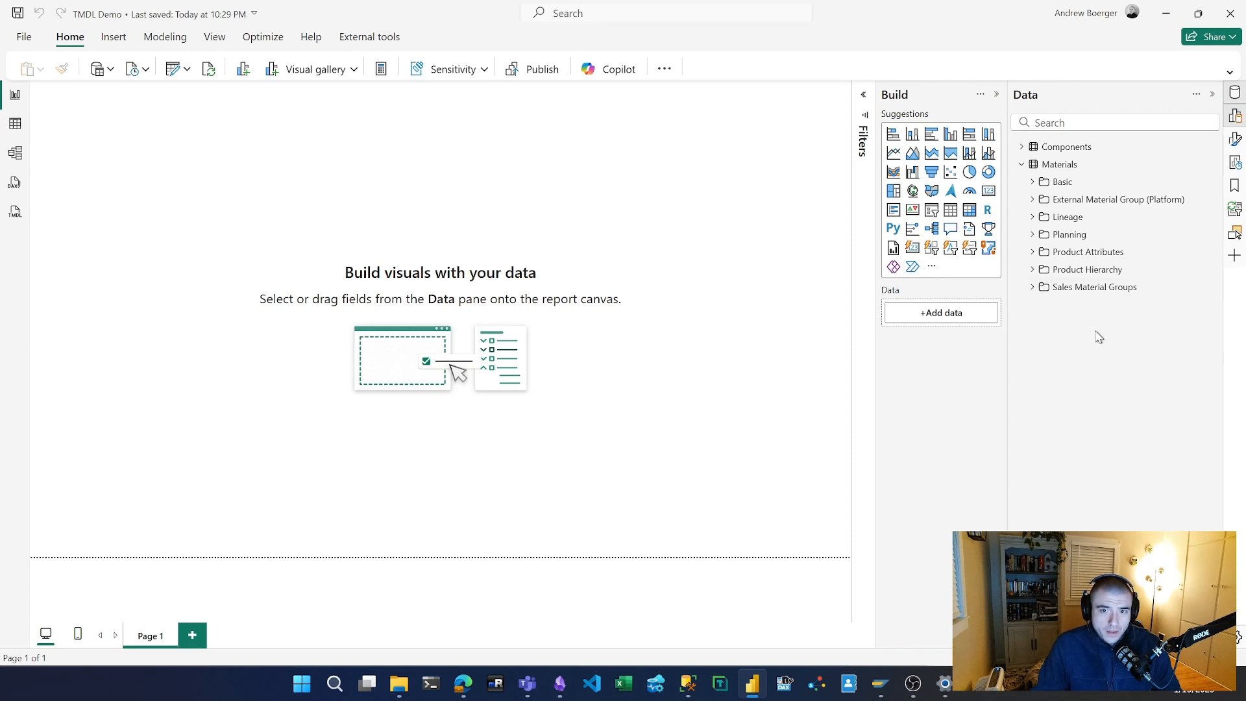
{"action": "mouse_move", "coordinate": [1100, 296]}
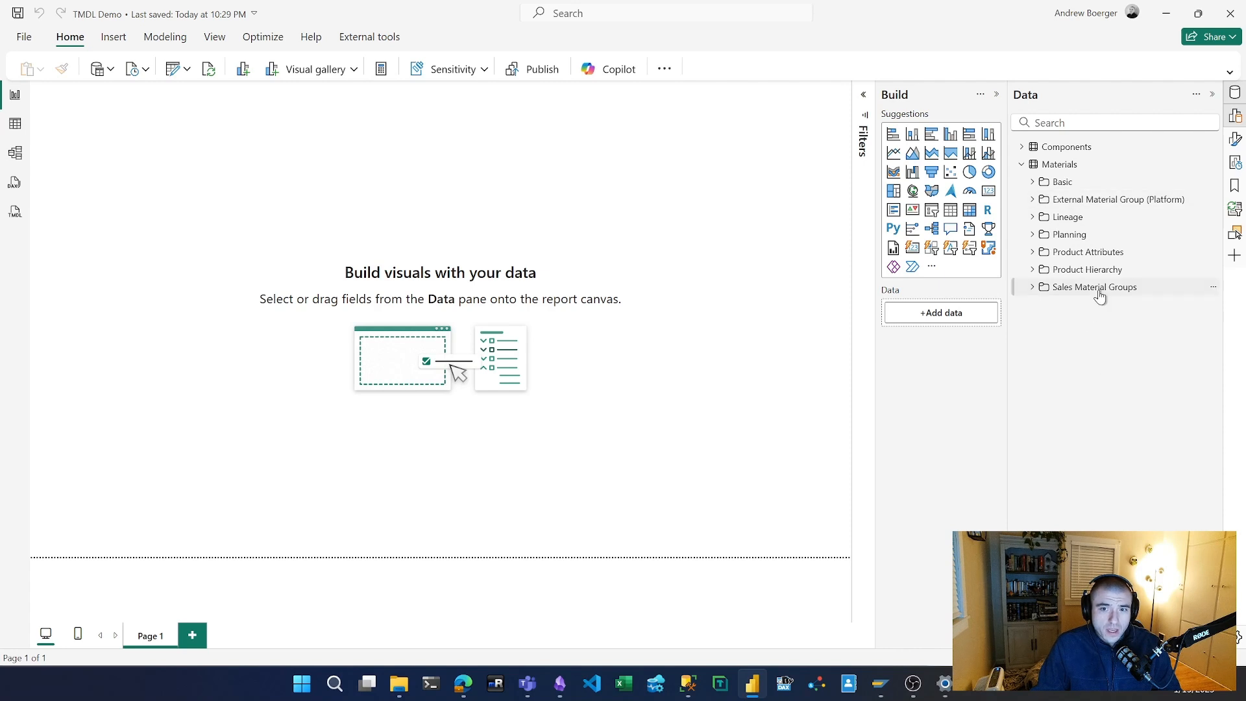
{"action": "mouse_move", "coordinate": [1106, 350]}
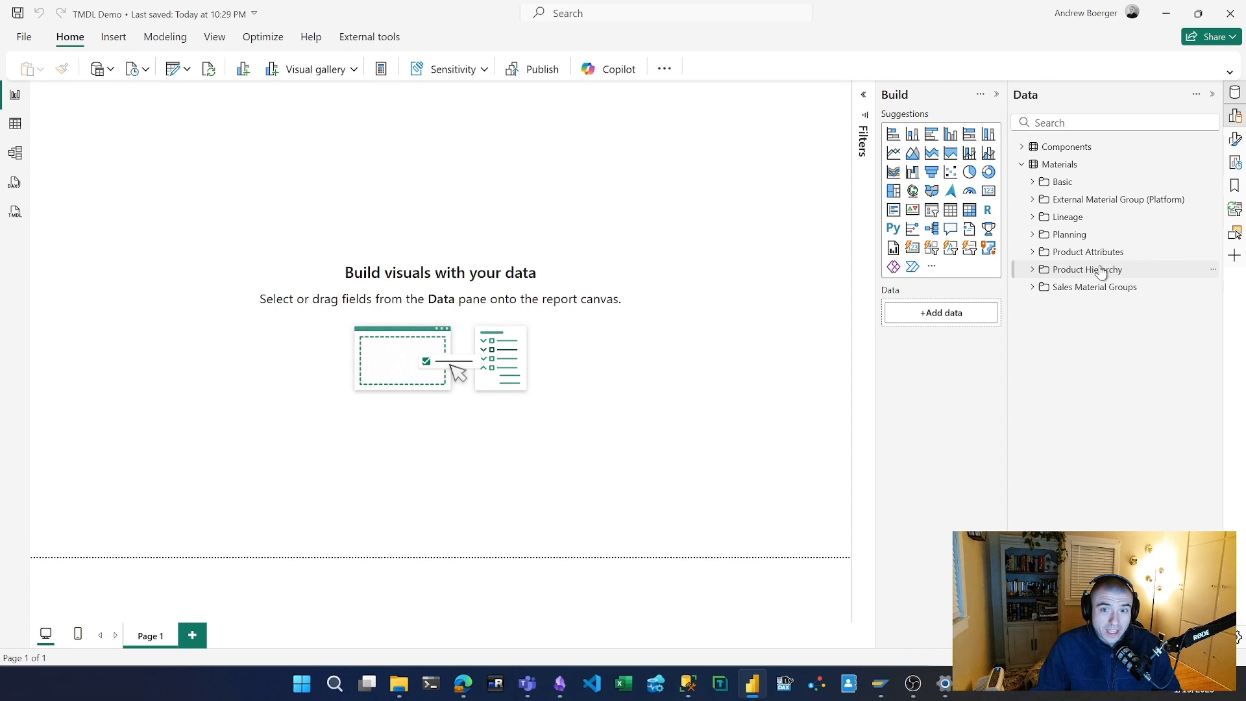
{"action": "mouse_move", "coordinate": [1108, 336]}
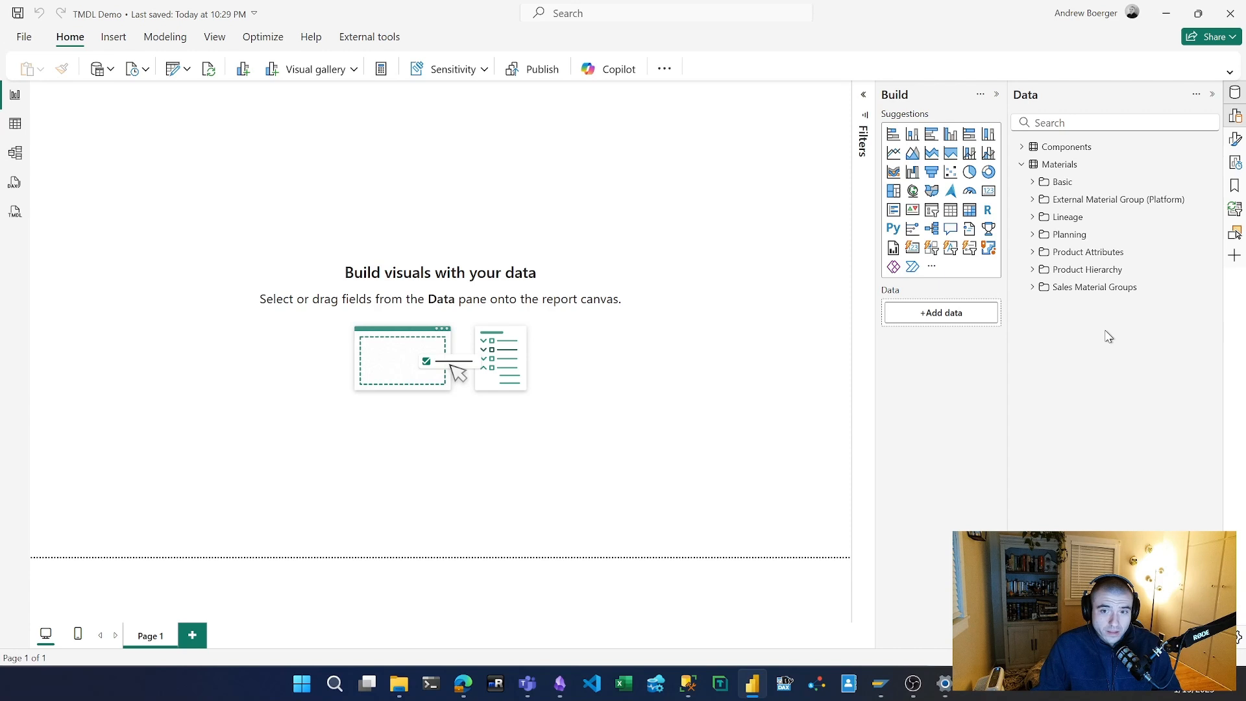
{"action": "mouse_move", "coordinate": [1116, 285]}
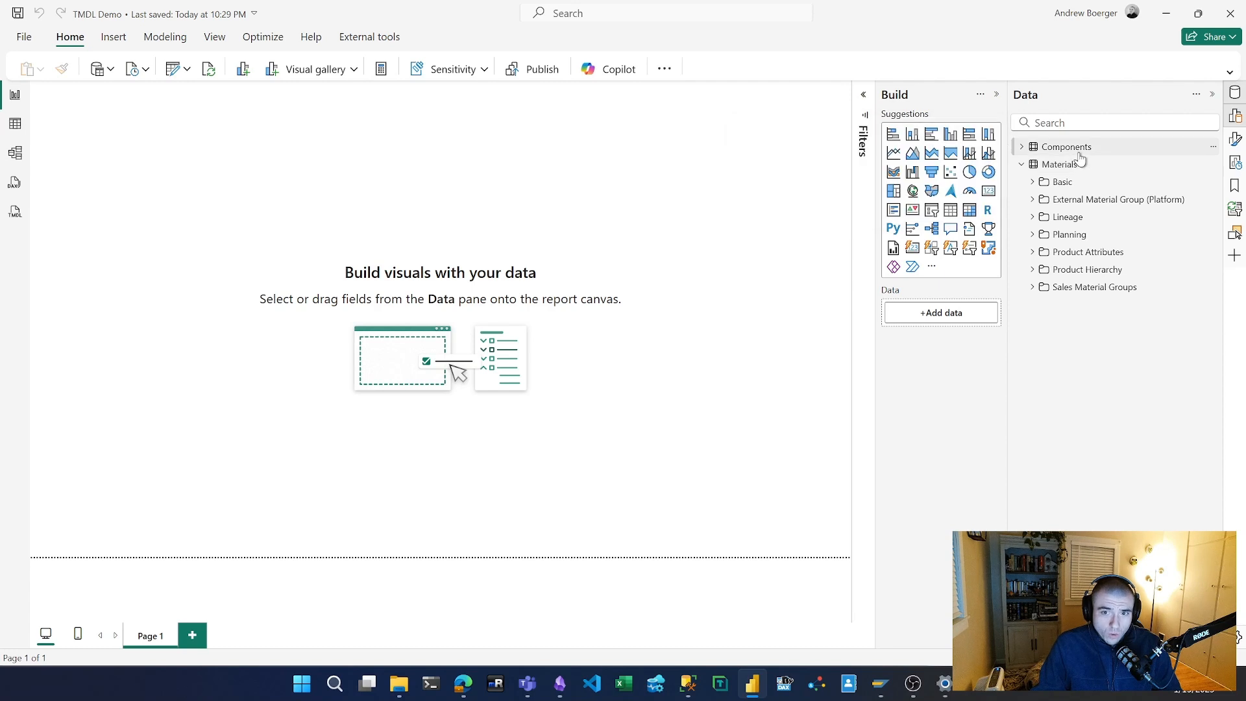
{"action": "mouse_move", "coordinate": [1067, 147]}
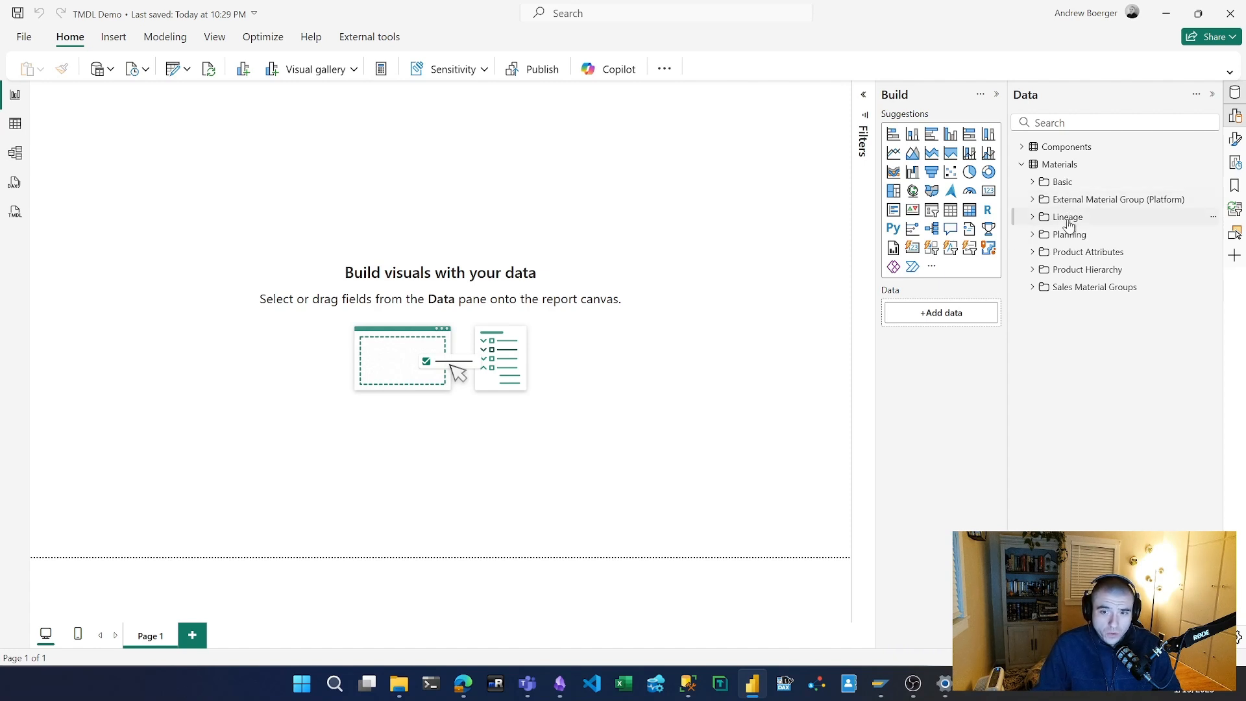
{"action": "mouse_move", "coordinate": [1128, 425]}
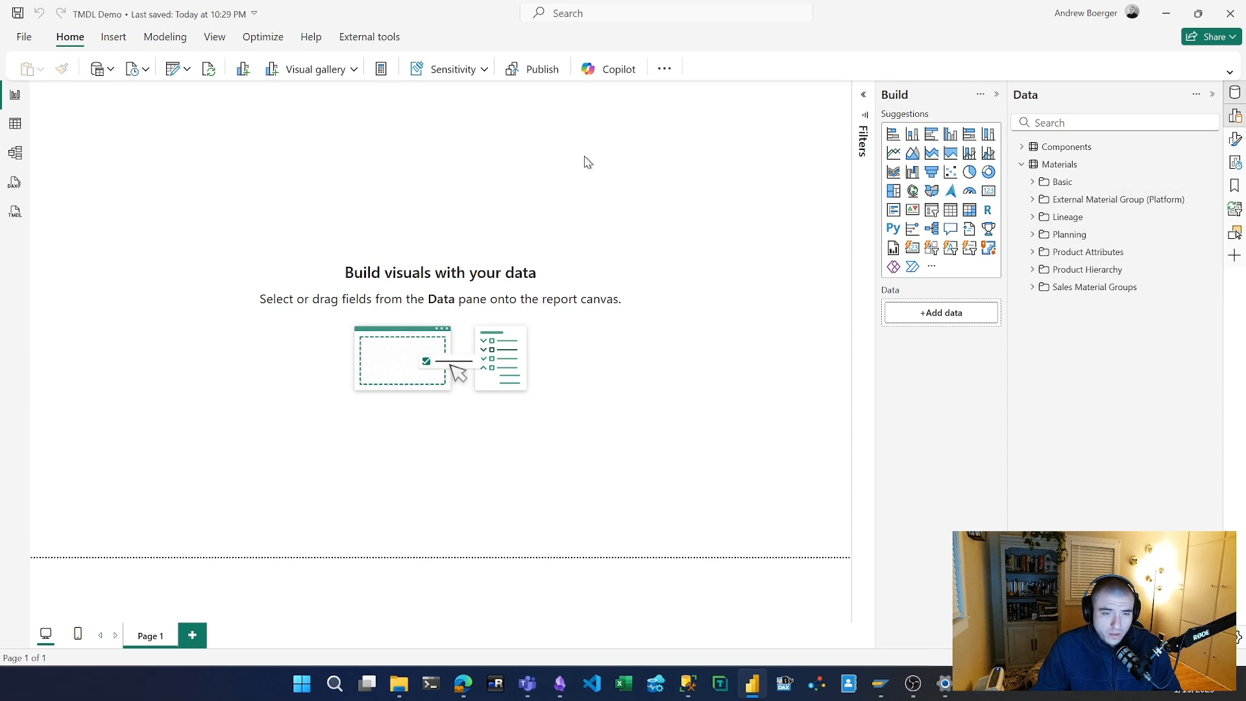
Add a second, empty script (Script 2) in the TMDL view.
{"action": "left_click", "coordinate": [14, 211]}
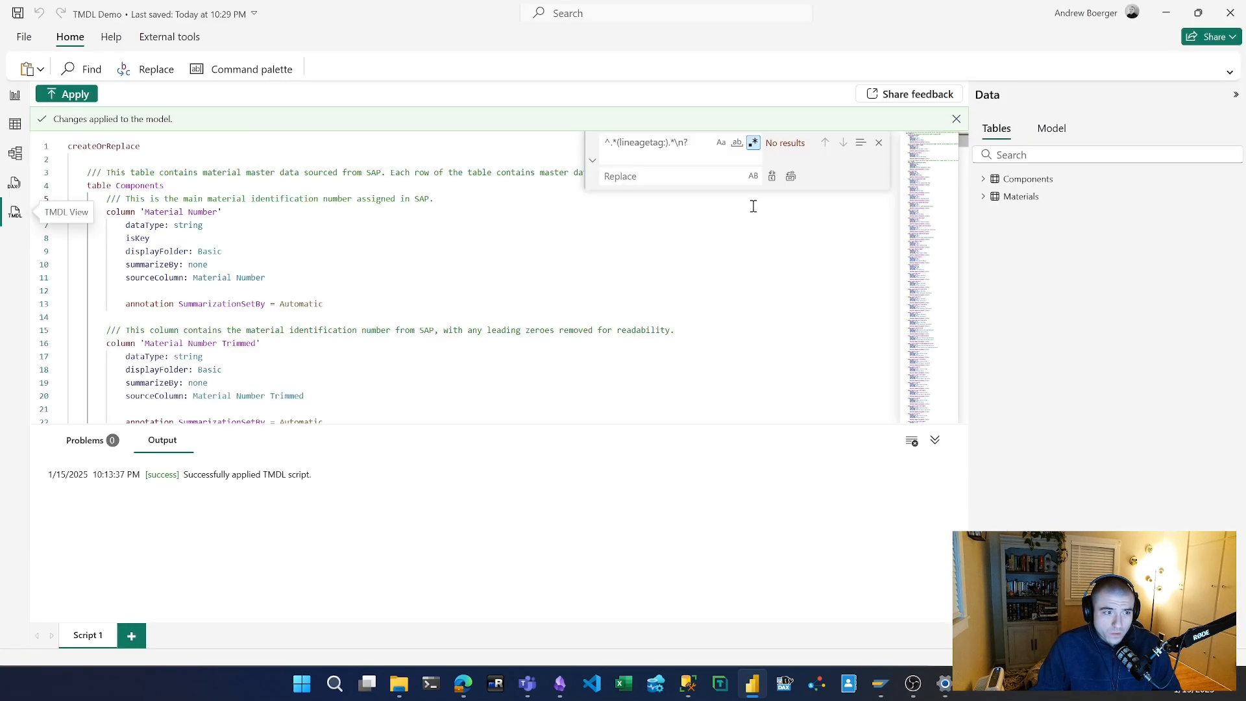
{"action": "left_click", "coordinate": [879, 142]}
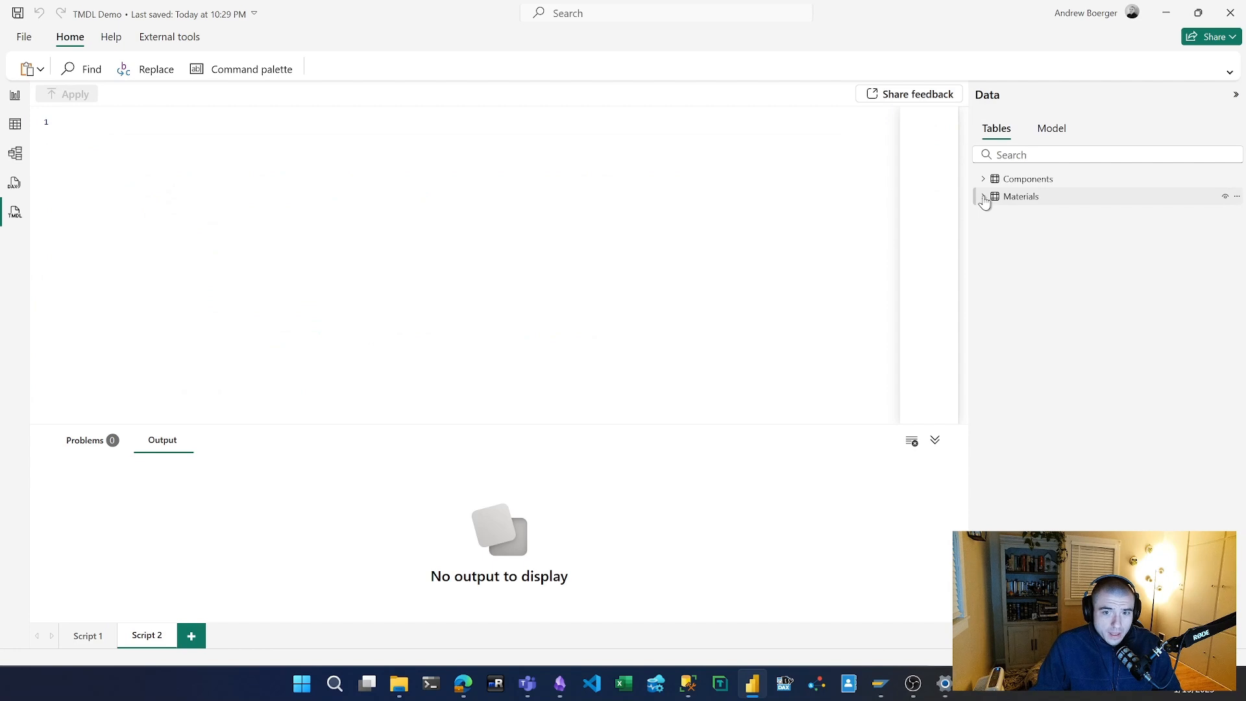
Script the Materials table's full TMDL definition into the new script from the Data pane.
{"action": "right_click", "coordinate": [1021, 196]}
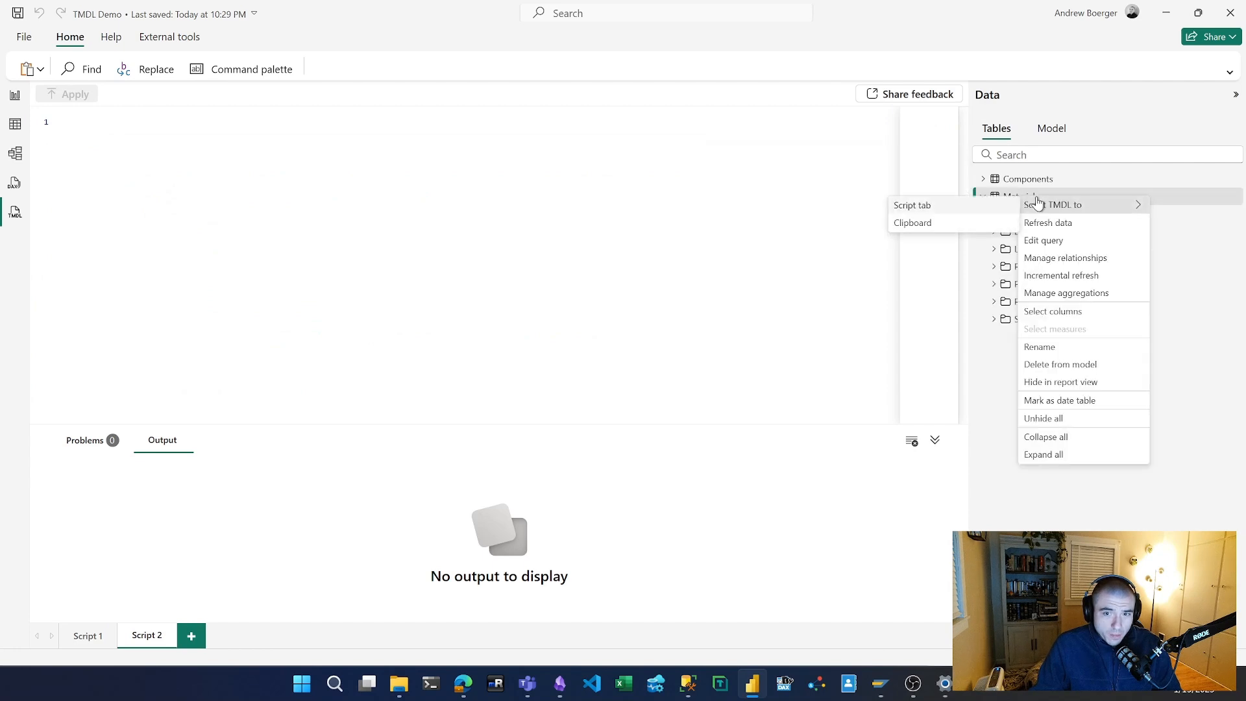
{"action": "left_click", "coordinate": [911, 205]}
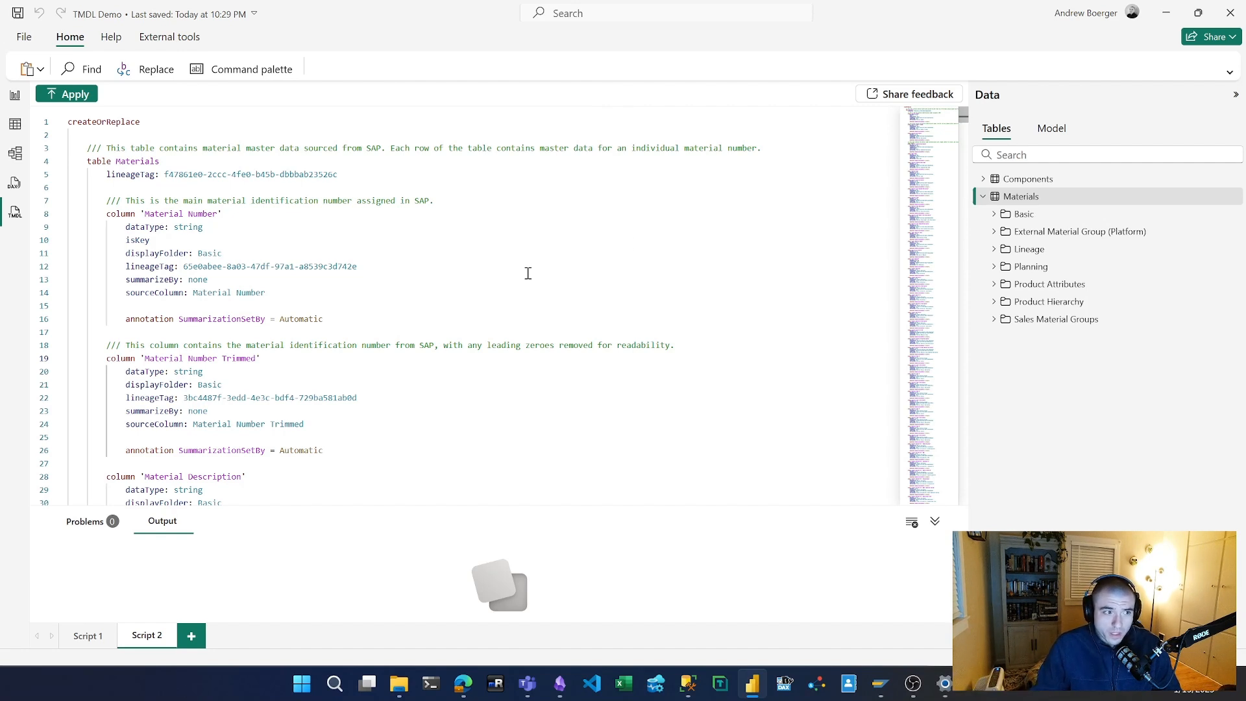
{"action": "mouse_move", "coordinate": [1028, 179]}
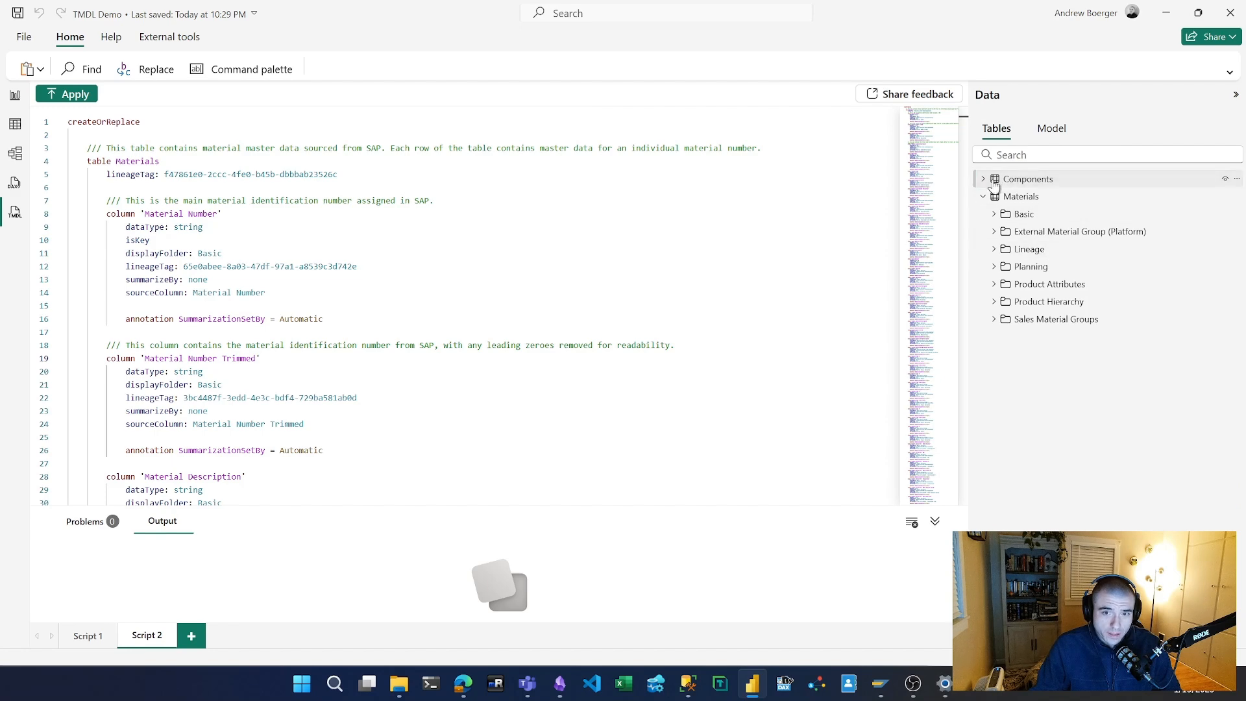
Review the Materials script and expand the Components table to compare its ungrouped columns.
{"action": "scroll", "scroll_direction": "down", "scroll_amount": 3}
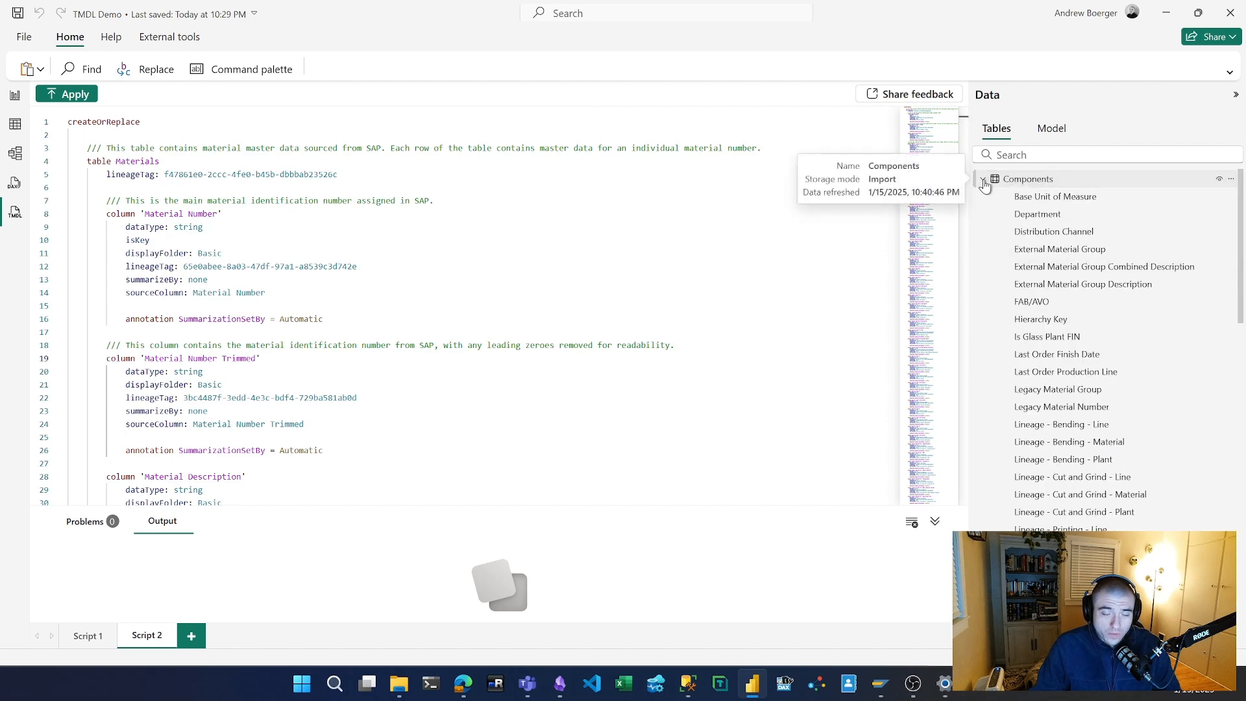
{"action": "left_click", "coordinate": [984, 178]}
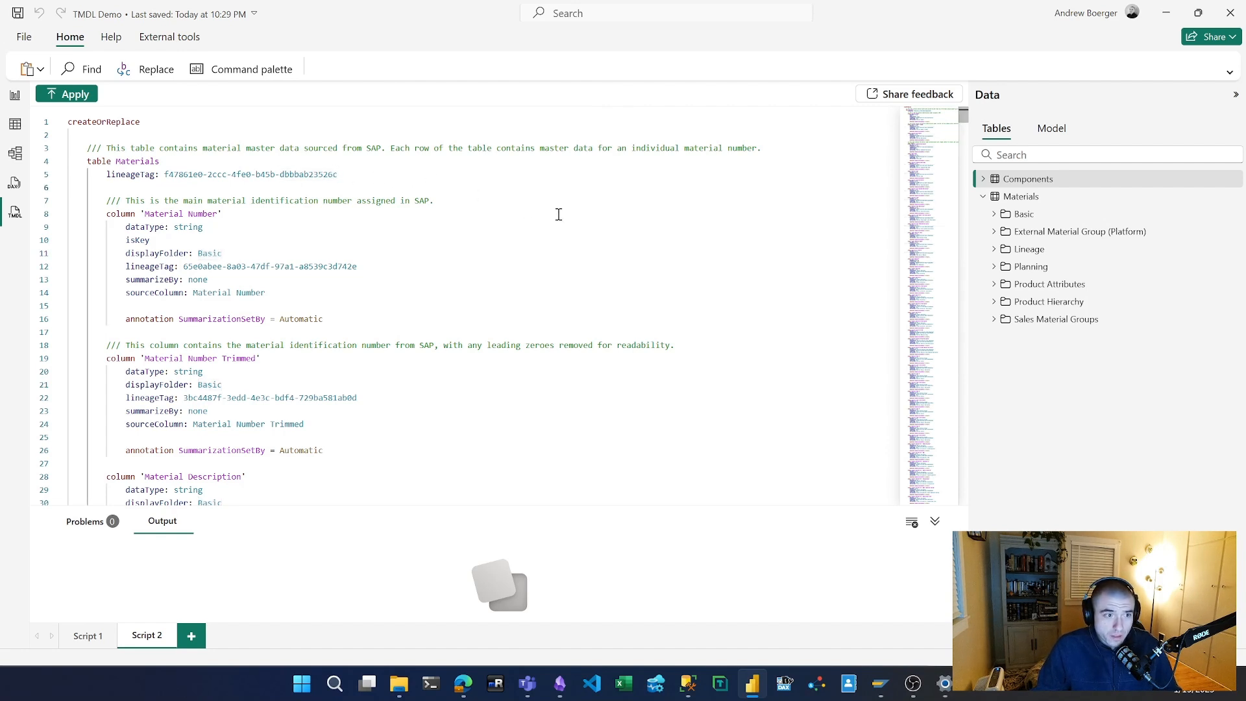
{"action": "mouse_move", "coordinate": [565, 203]}
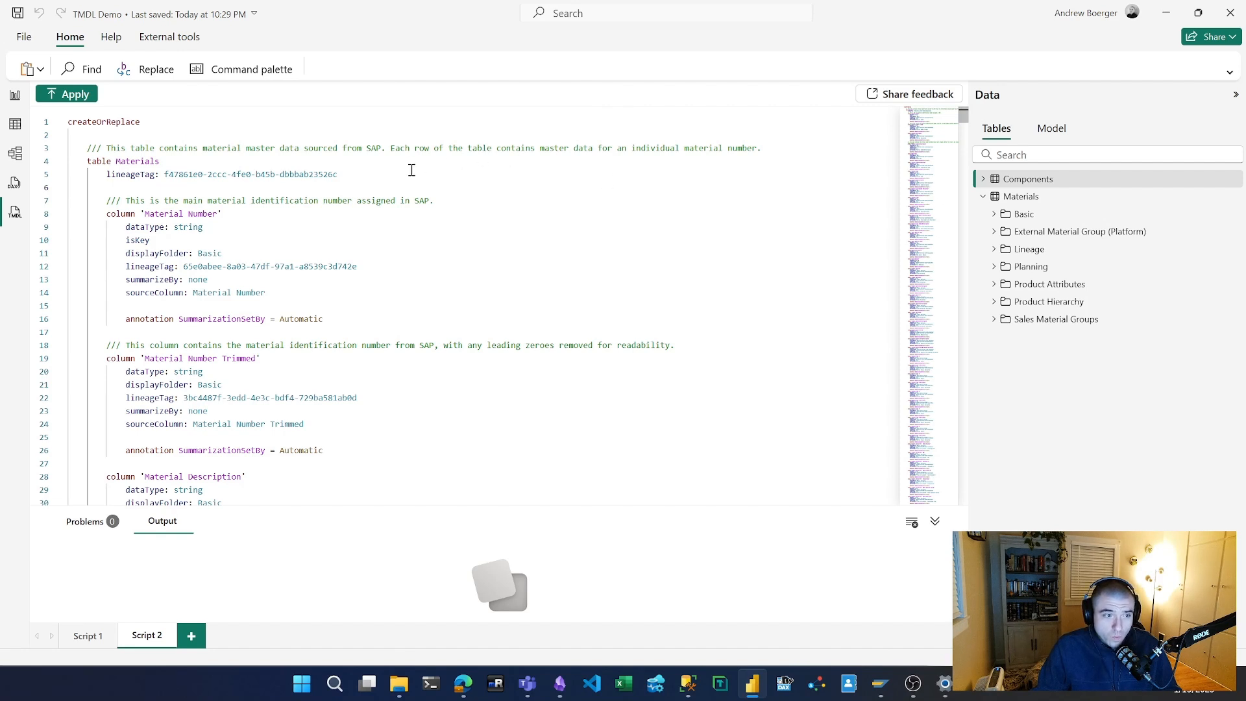
{"action": "mouse_move", "coordinate": [720, 192]}
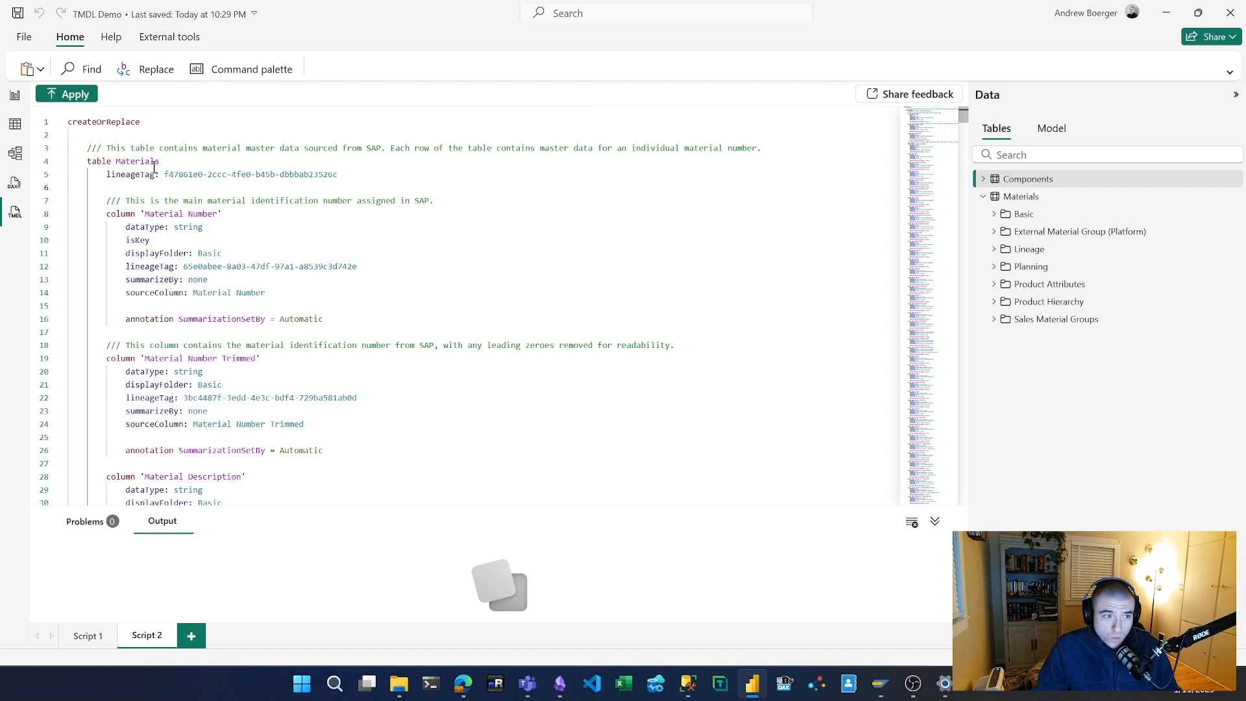
Remove every lineageTag line with regex Replace All, then select the table name Materials.
{"action": "left_click", "coordinate": [753, 118]}
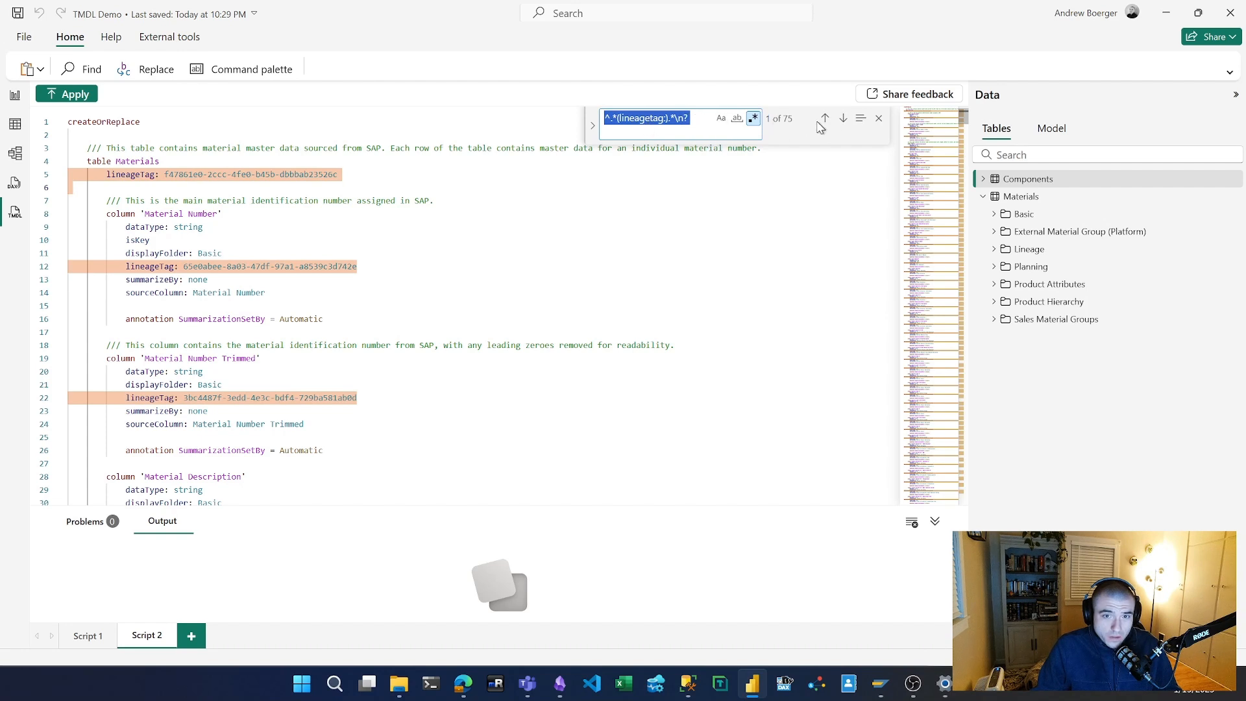
{"action": "left_click", "coordinate": [592, 126]}
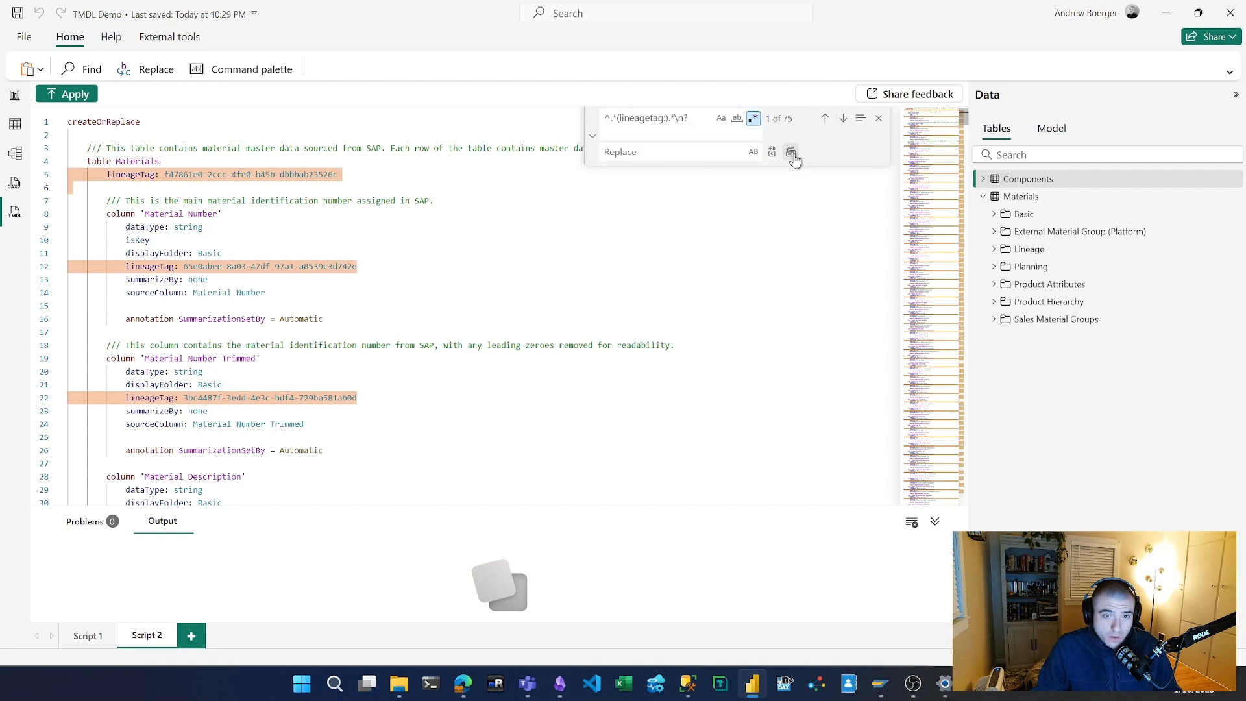
{"action": "left_click", "coordinate": [791, 151]}
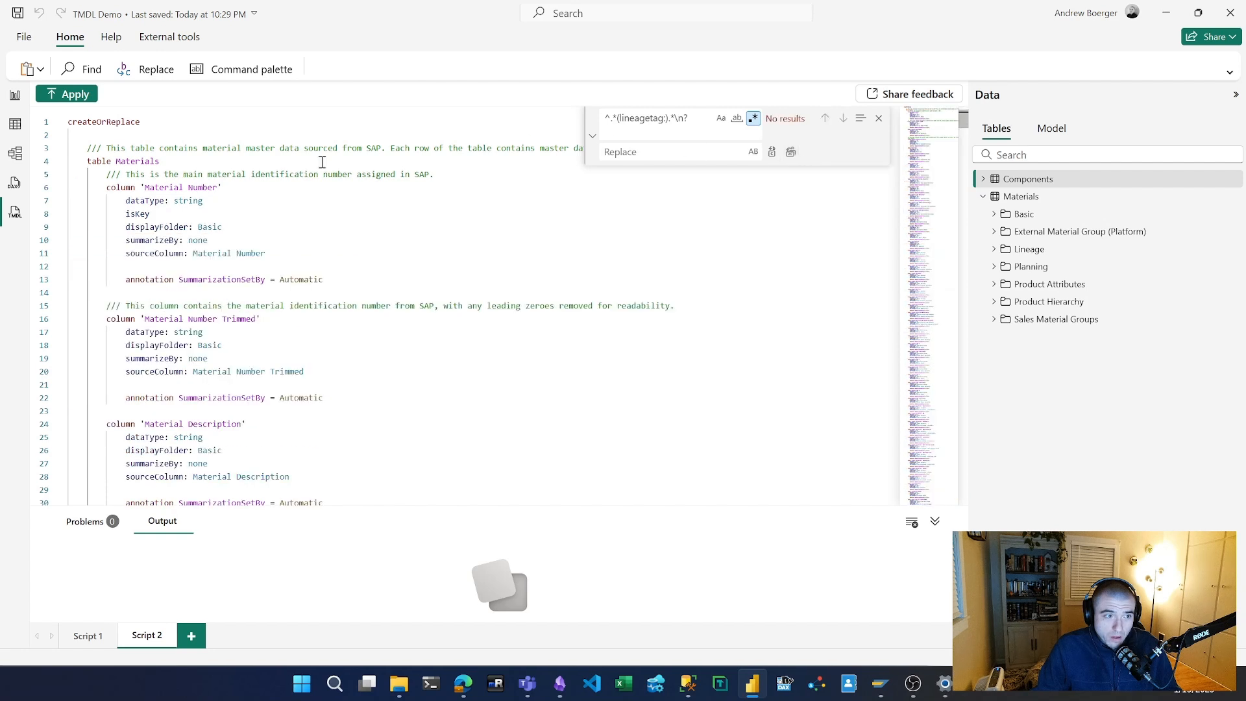
{"action": "double_click", "coordinate": [136, 214]}
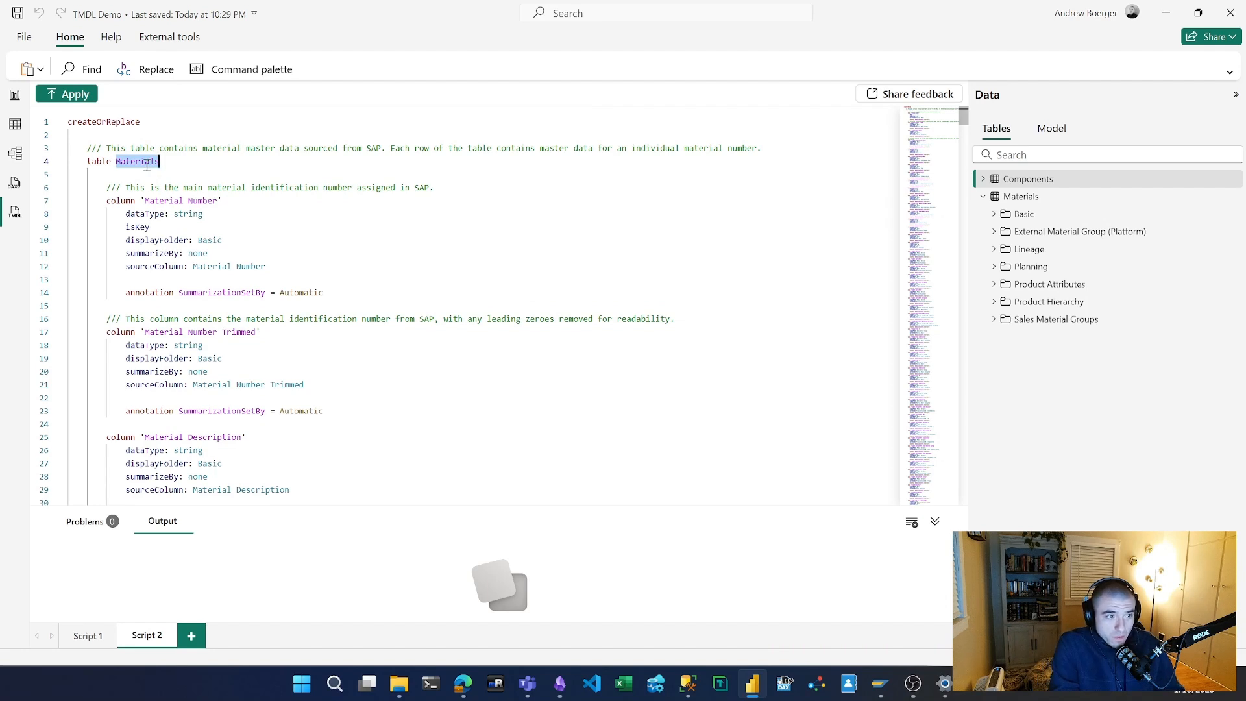
Rename the scripted table to Components and apply the script to the model.
{"action": "type", "text": "Components"}
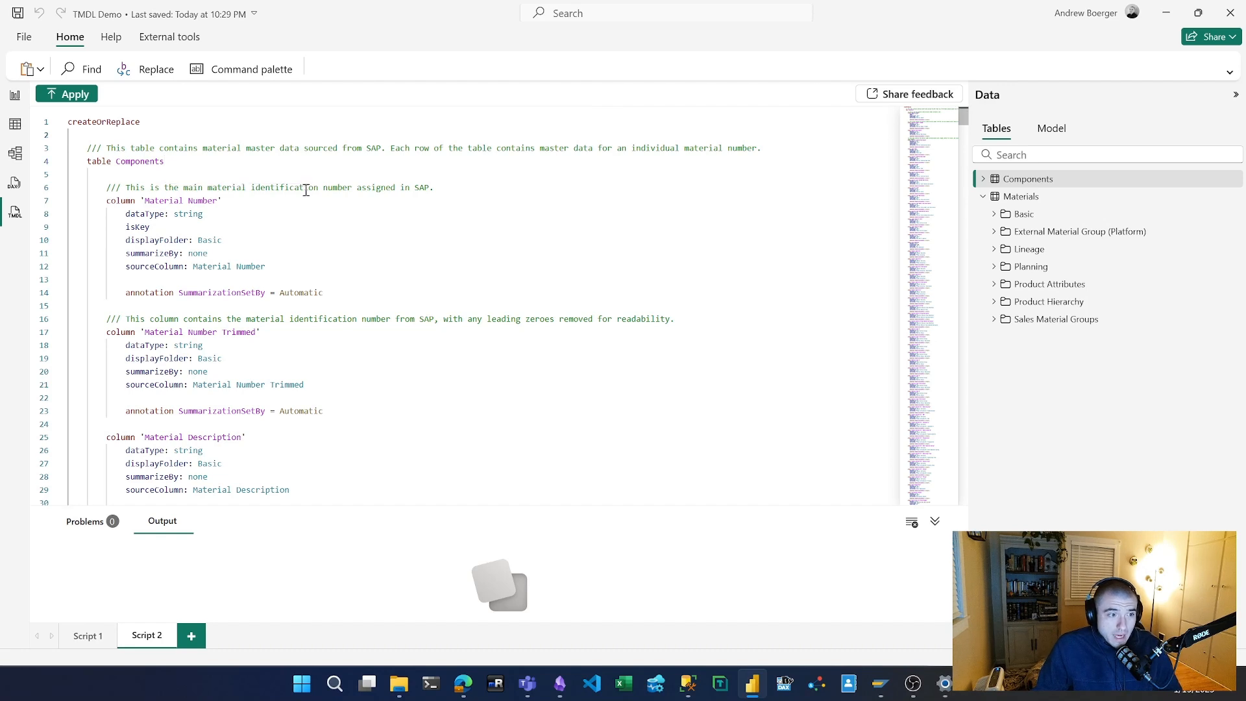
{"action": "mouse_move", "coordinate": [1028, 179]}
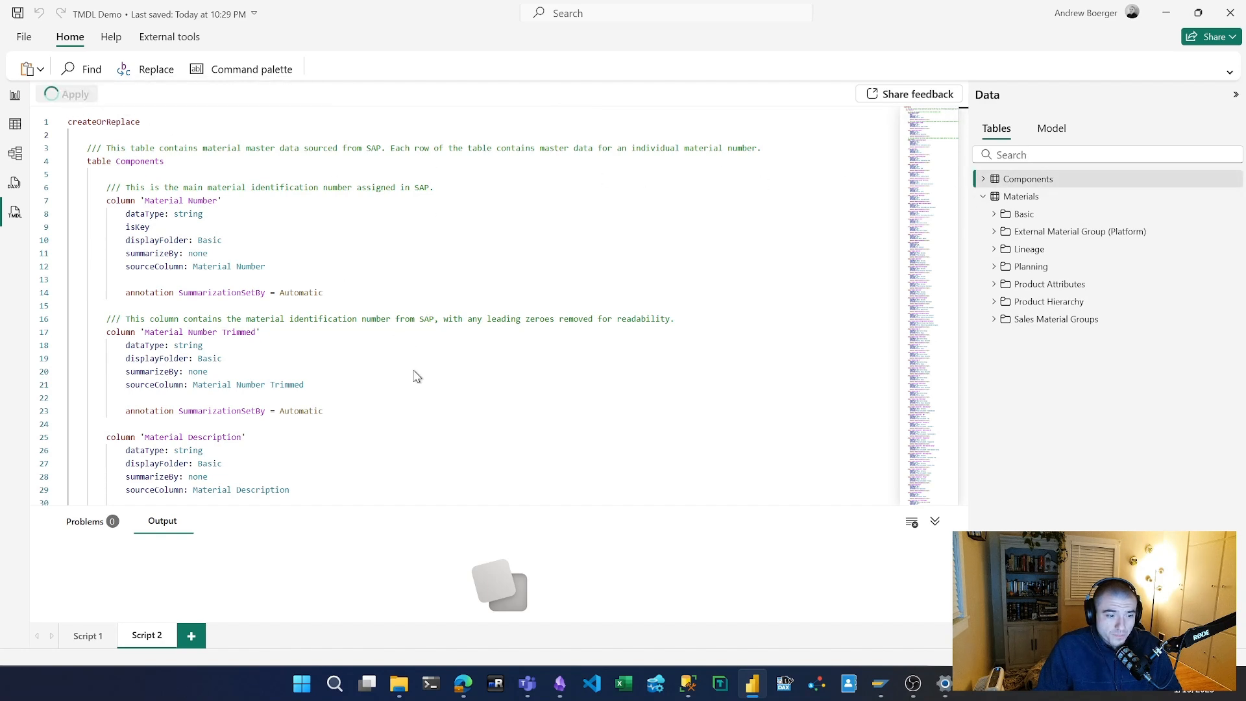
{"action": "left_click", "coordinate": [66, 94]}
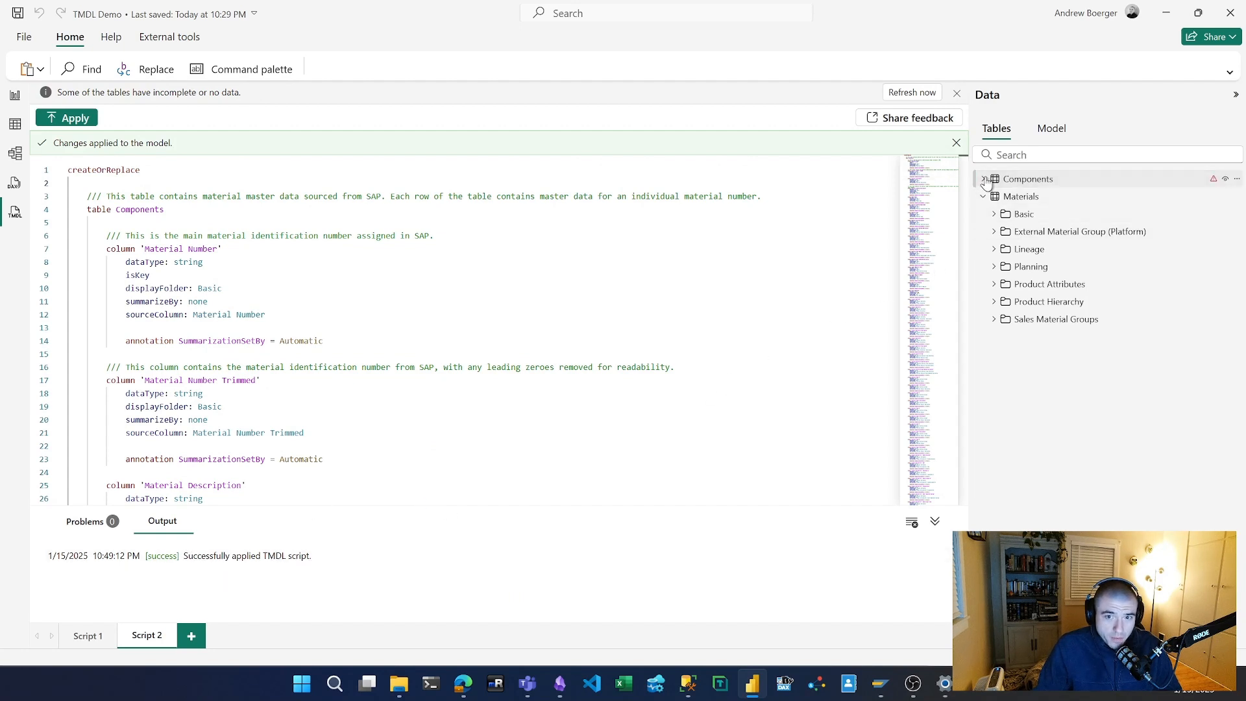
Expand Components and its Basic folder, then show both tables in the model diagram.
{"action": "left_click", "coordinate": [994, 178]}
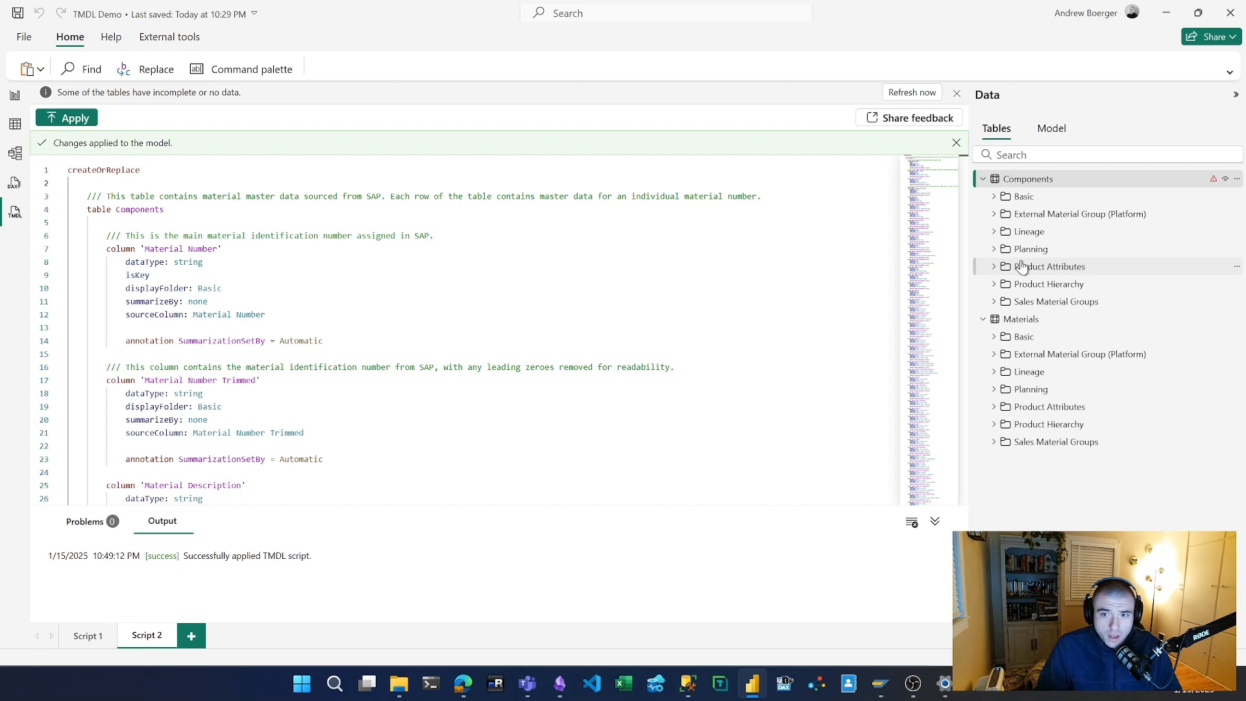
{"action": "mouse_move", "coordinate": [1005, 226]}
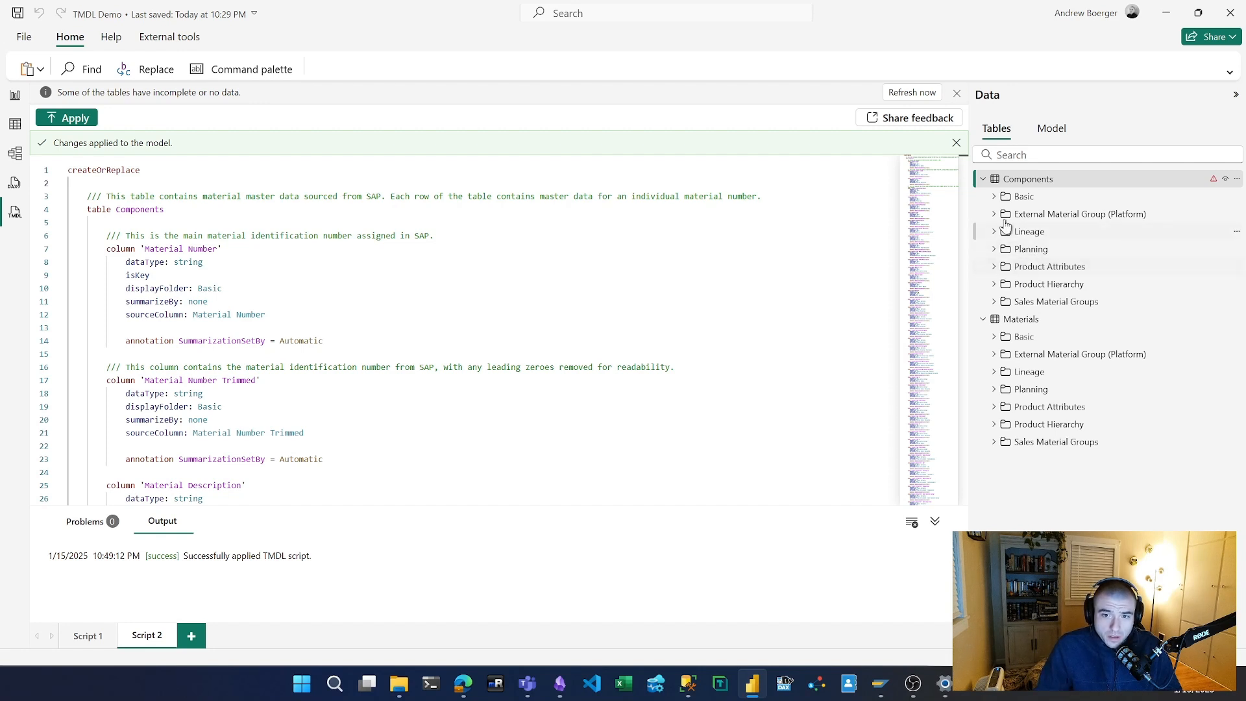
{"action": "left_click", "coordinate": [1026, 196]}
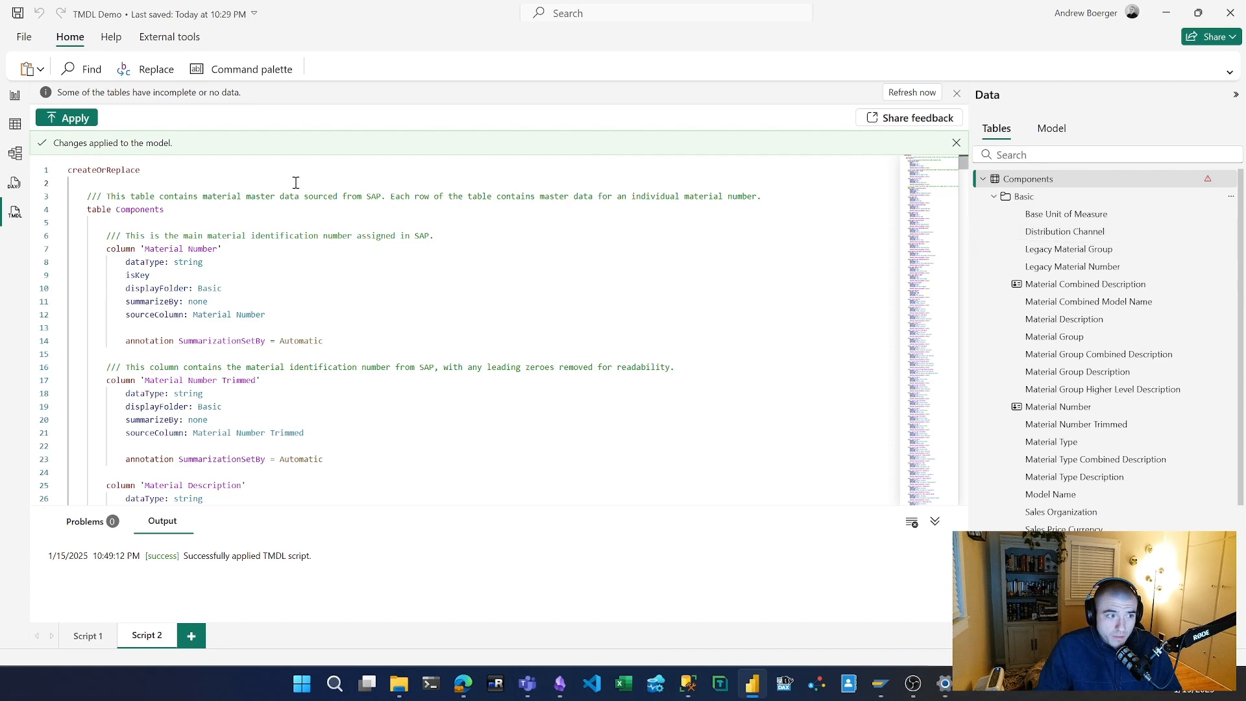
{"action": "left_click", "coordinate": [14, 152]}
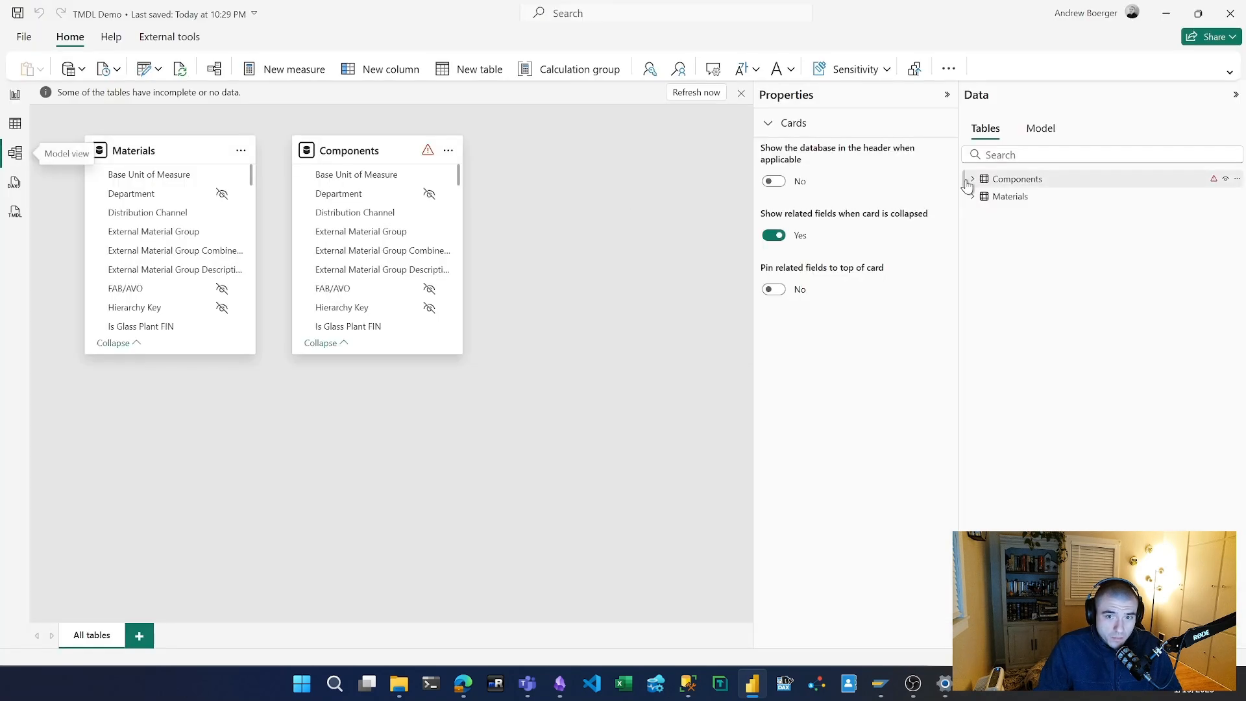
Inspect Material Combined Description's properties under Components > Basic, then collapse Basic.
{"action": "left_click", "coordinate": [971, 178]}
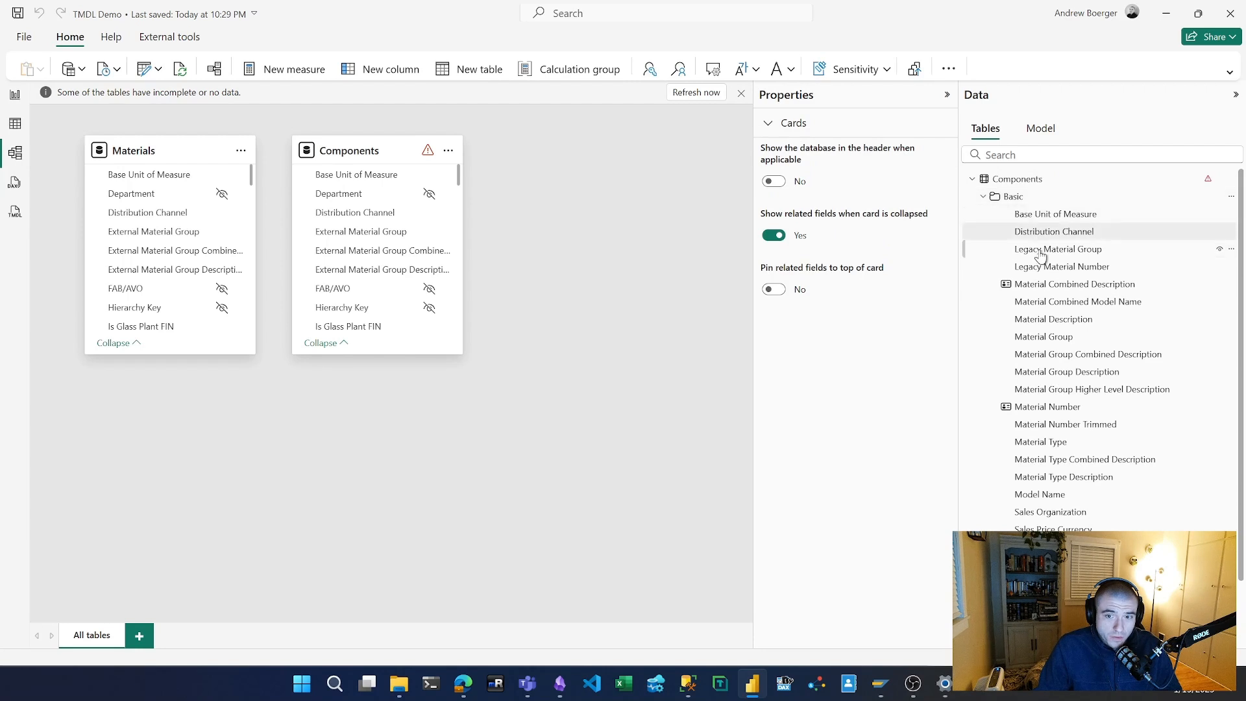
{"action": "left_click", "coordinate": [1075, 285]}
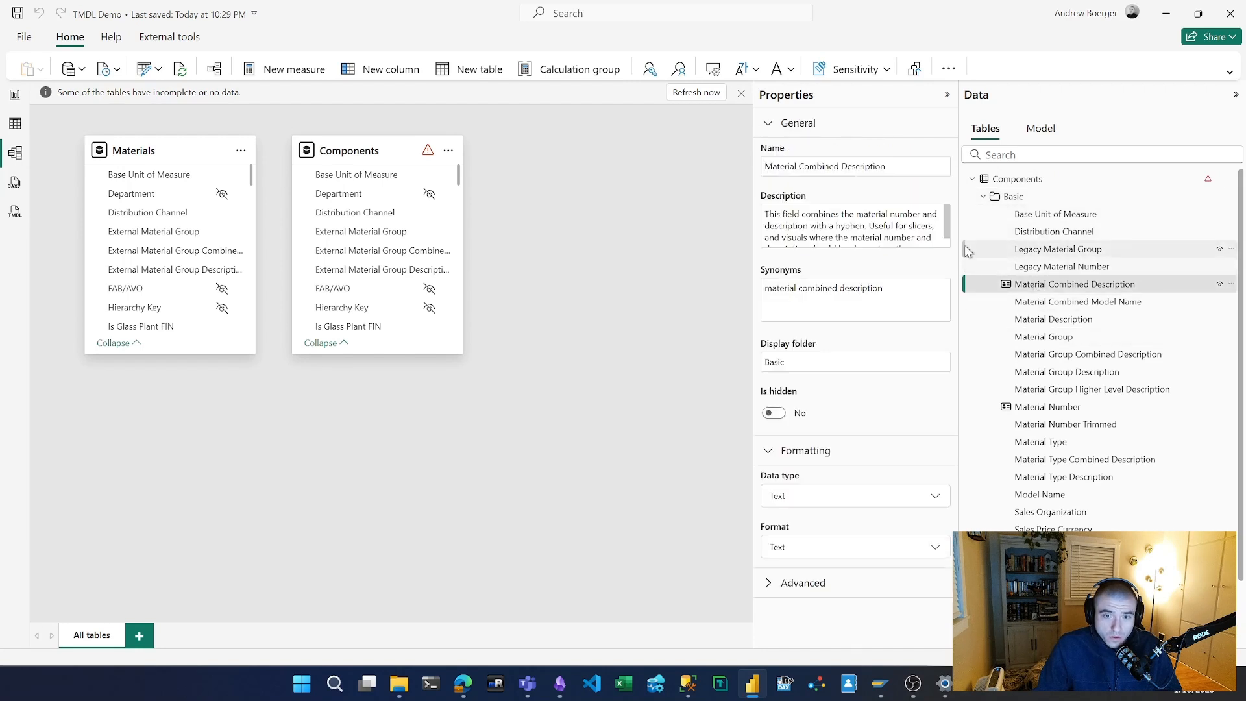
{"action": "mouse_move", "coordinate": [934, 253]}
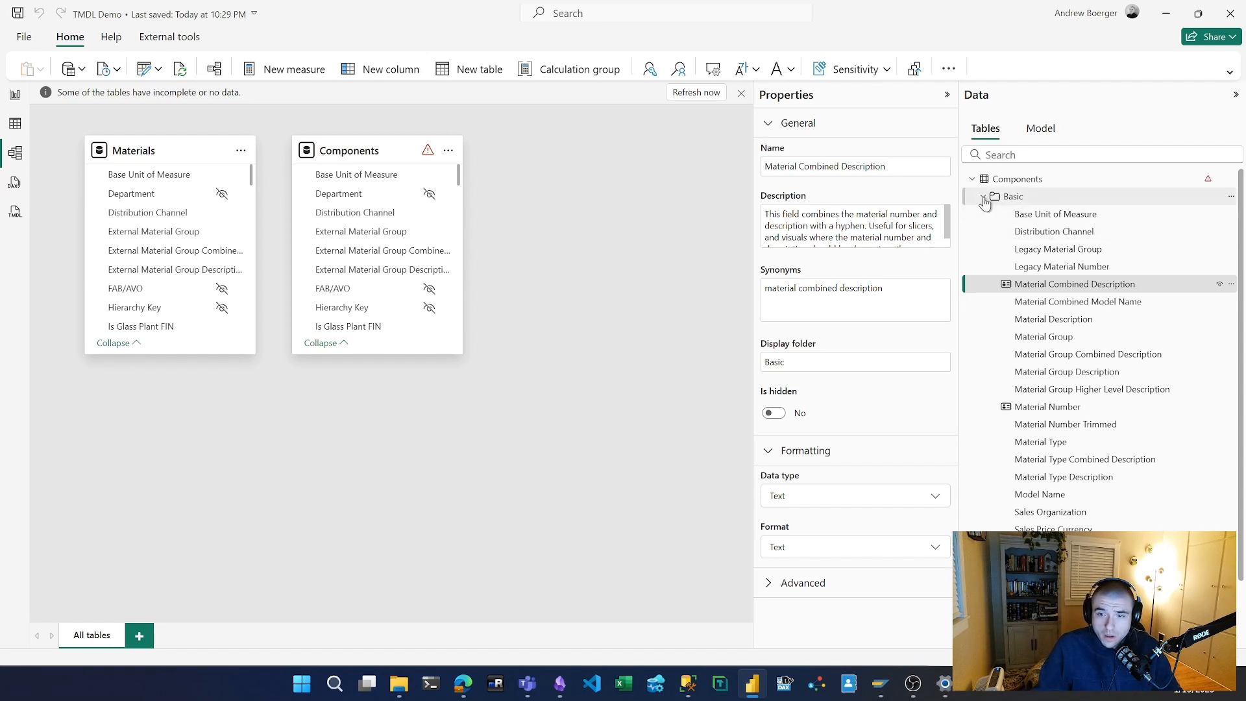
{"action": "left_click", "coordinate": [985, 197]}
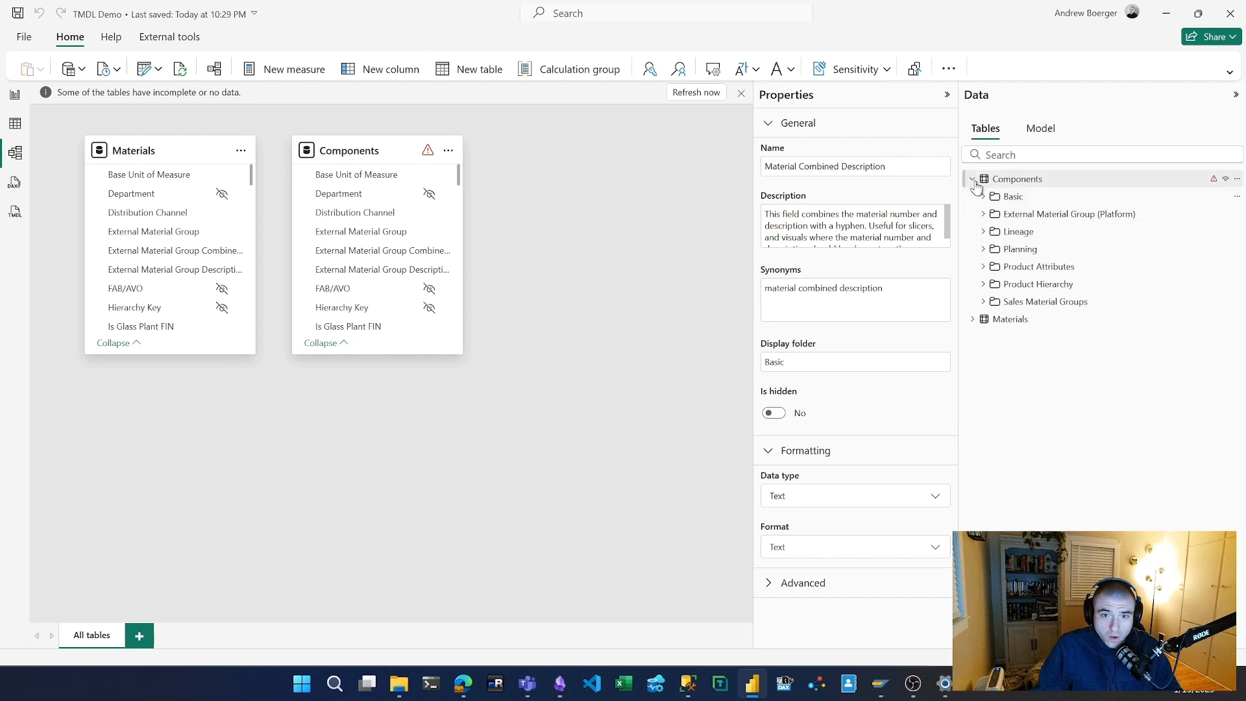